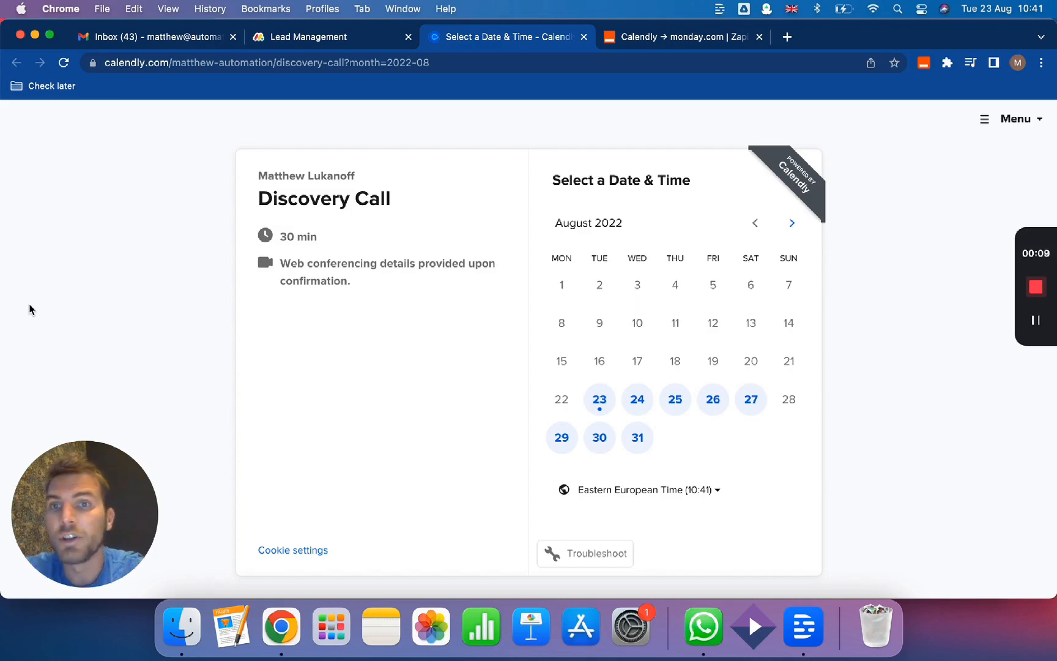
pyautogui.moveTo(220, 270)
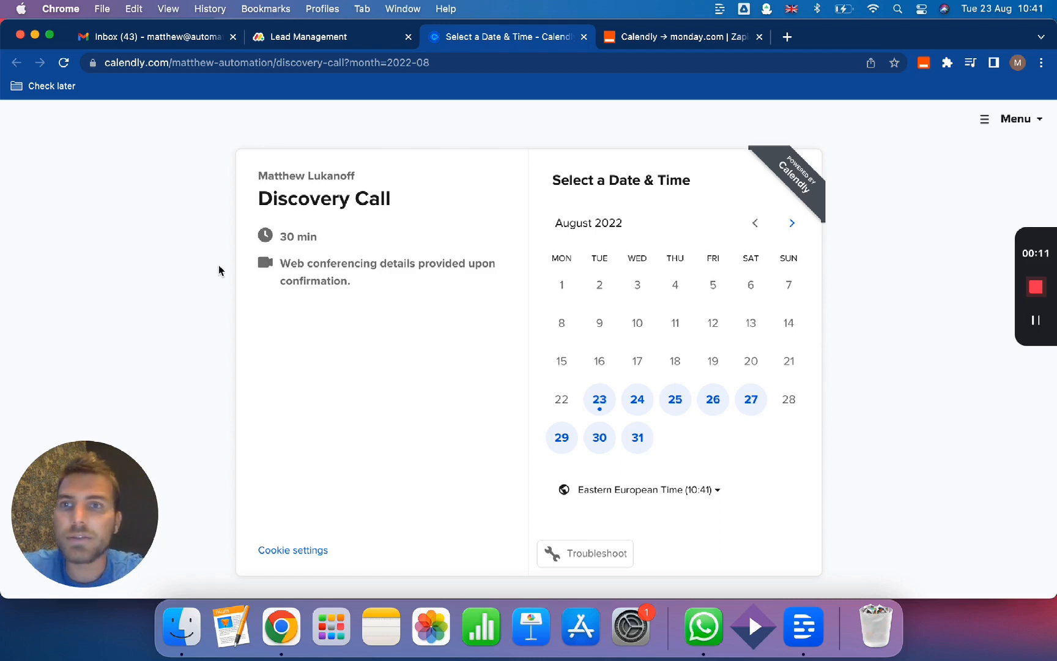
pyautogui.moveTo(446, 359)
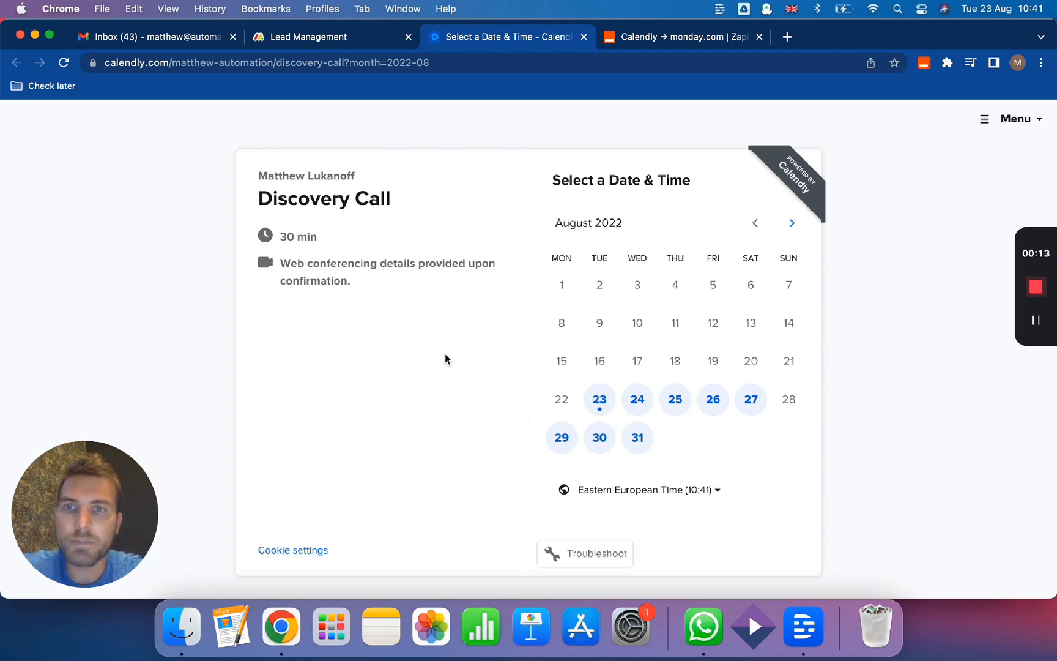
pyautogui.moveTo(384, 272)
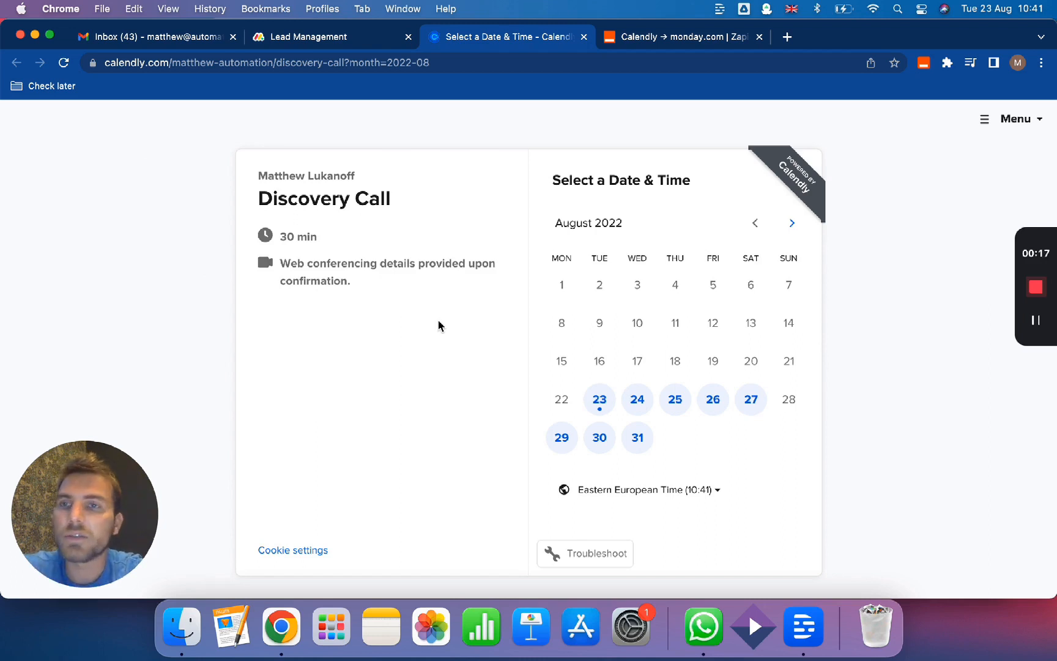
pyautogui.moveTo(388, 393)
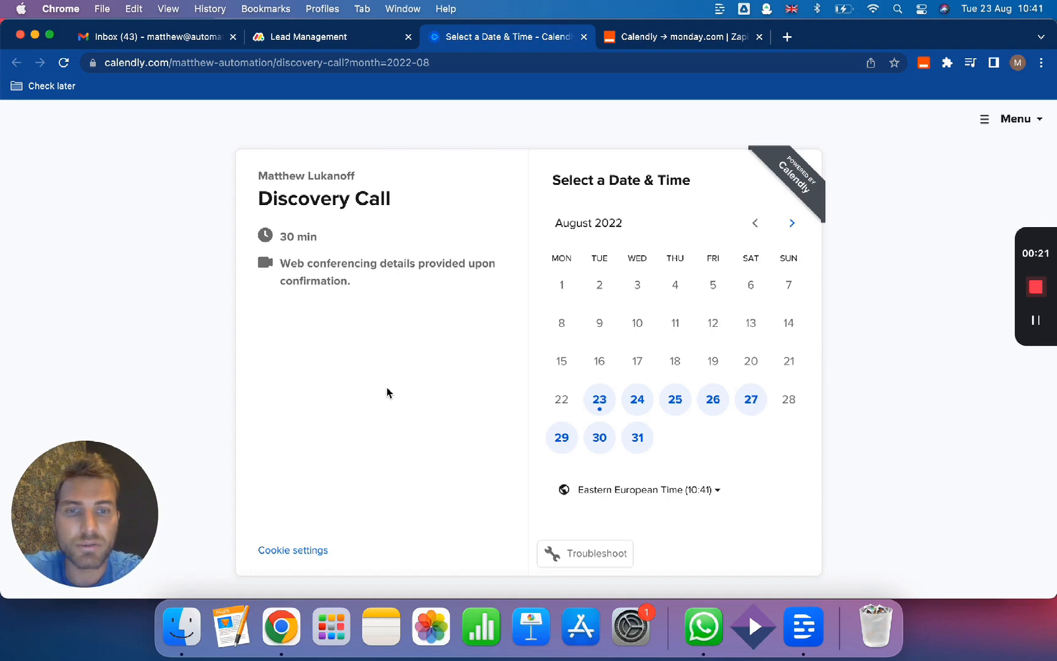
# Pick the 19:00 slot on Tuesday, August 23 for the Discovery Call.
pyautogui.click(598, 399)
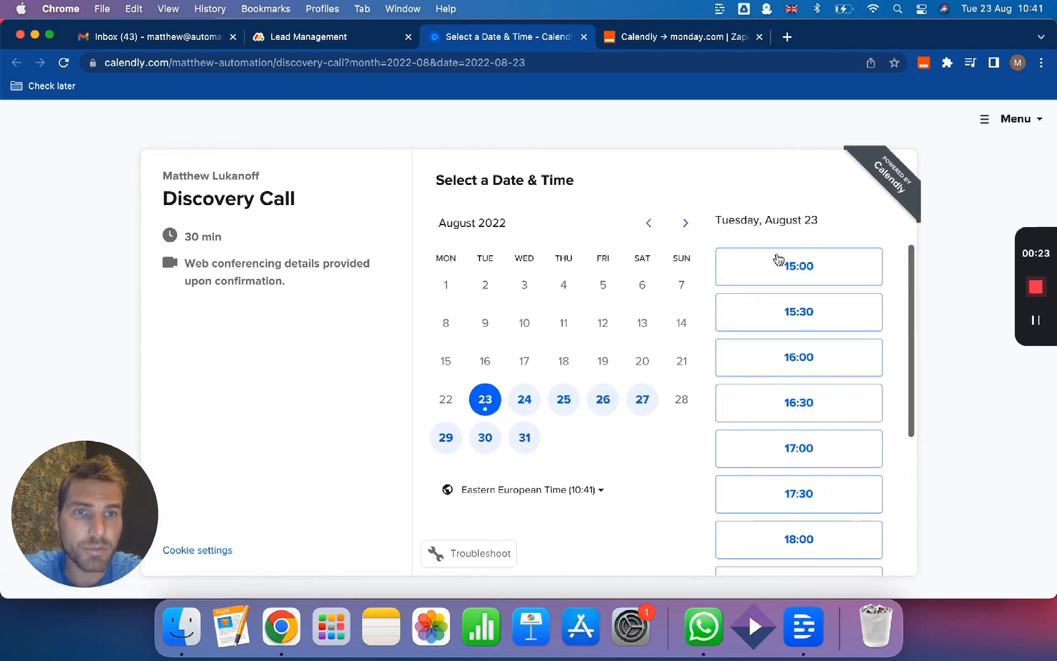
pyautogui.moveTo(798, 448)
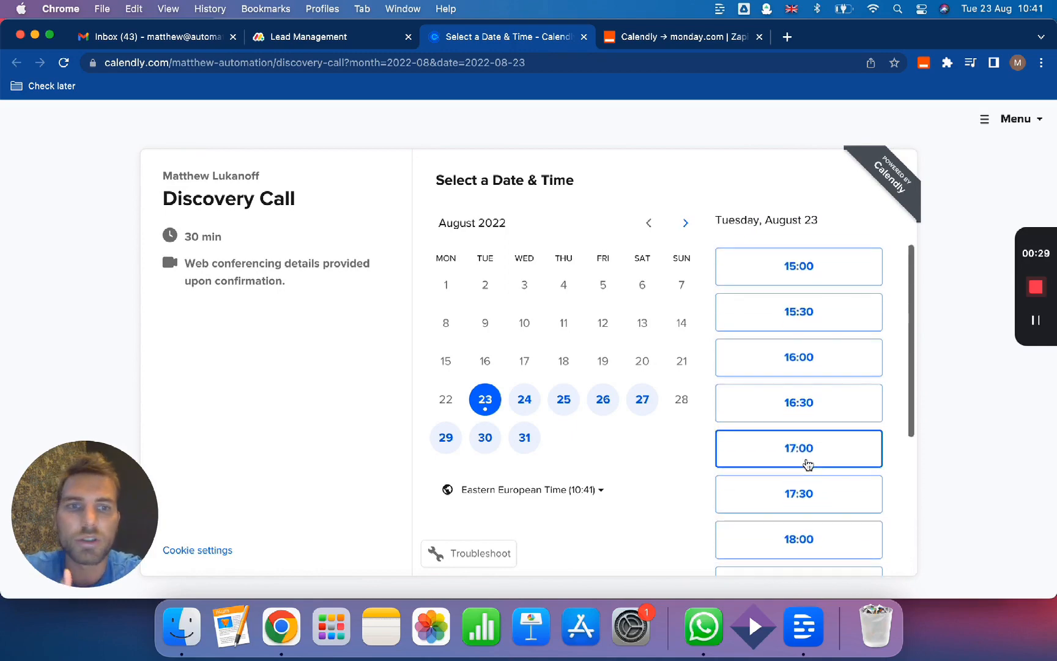
pyautogui.scroll(-3)
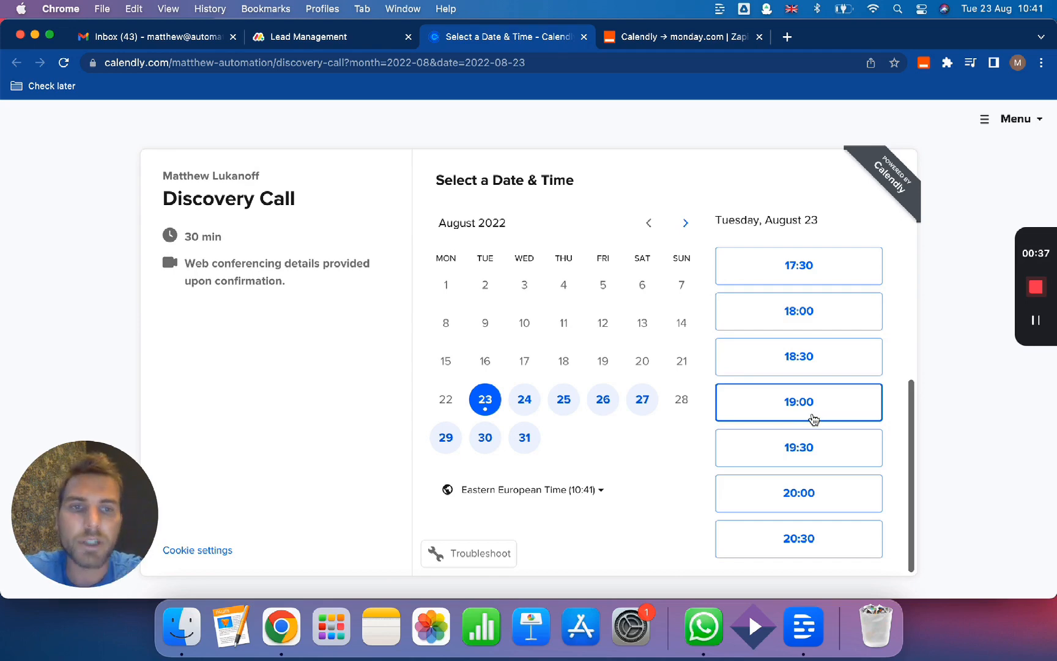
pyautogui.click(799, 401)
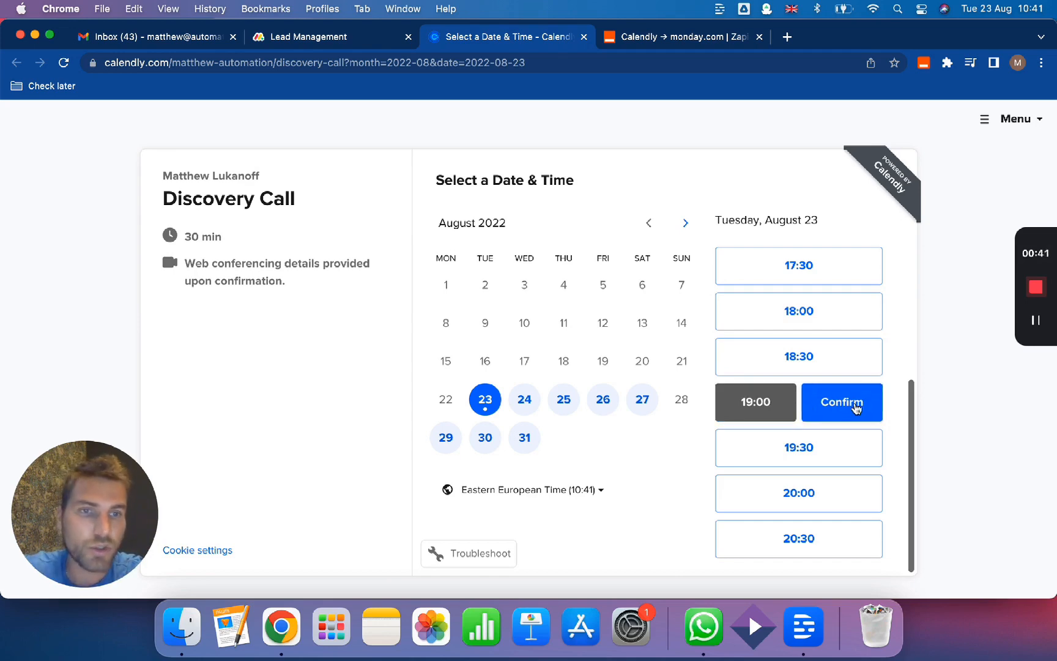
pyautogui.click(841, 401)
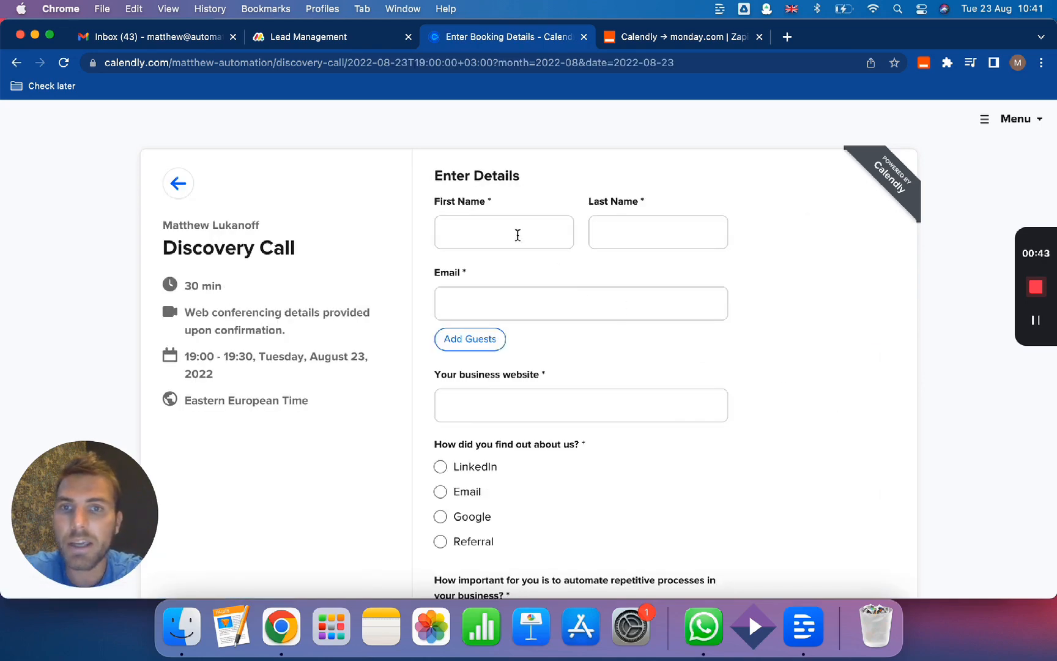
pyautogui.write('Matthew')
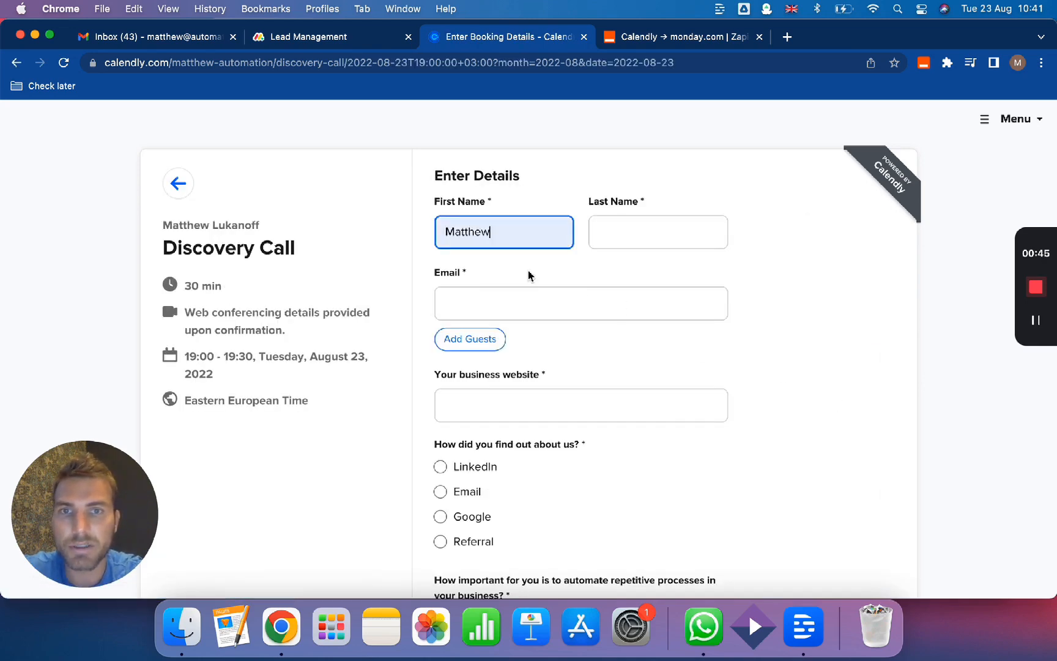
pyautogui.write('tes')
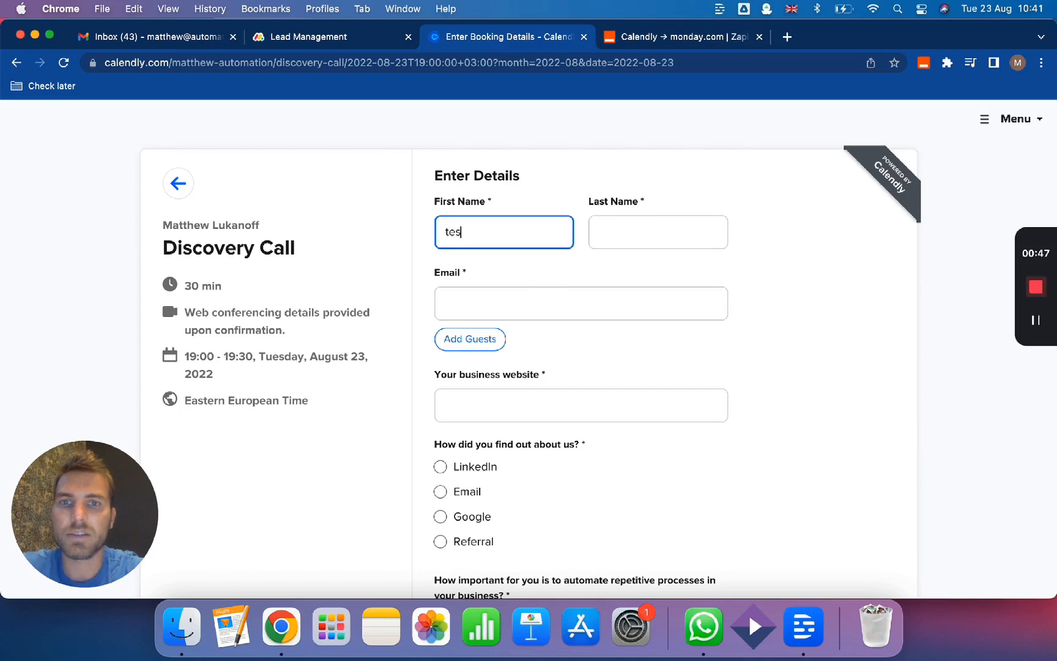
pyautogui.write('test')
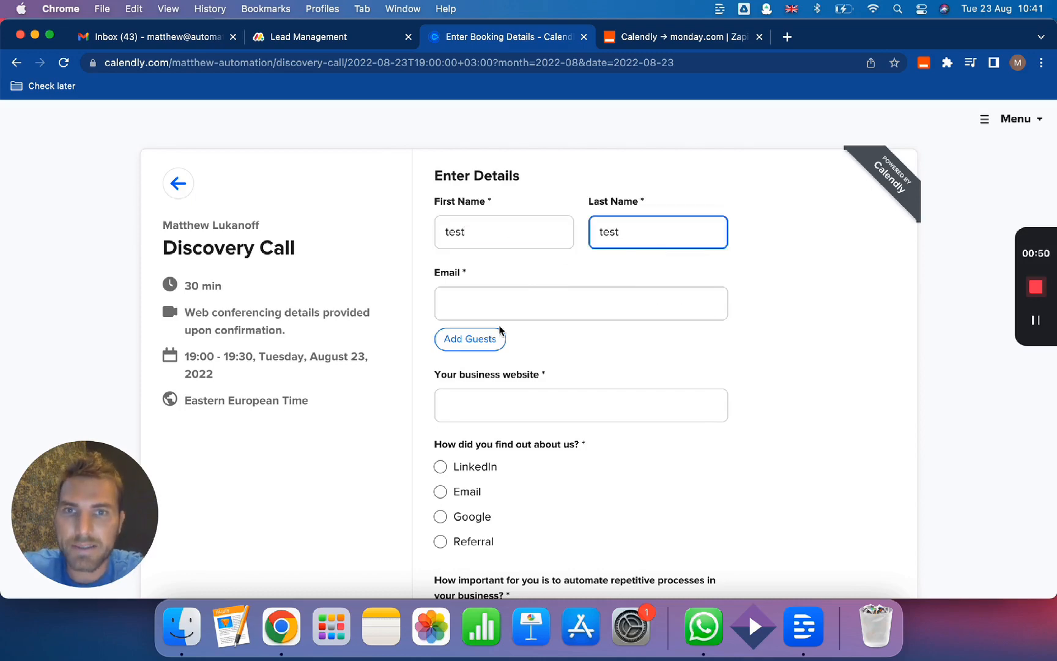
pyautogui.write('test@test')
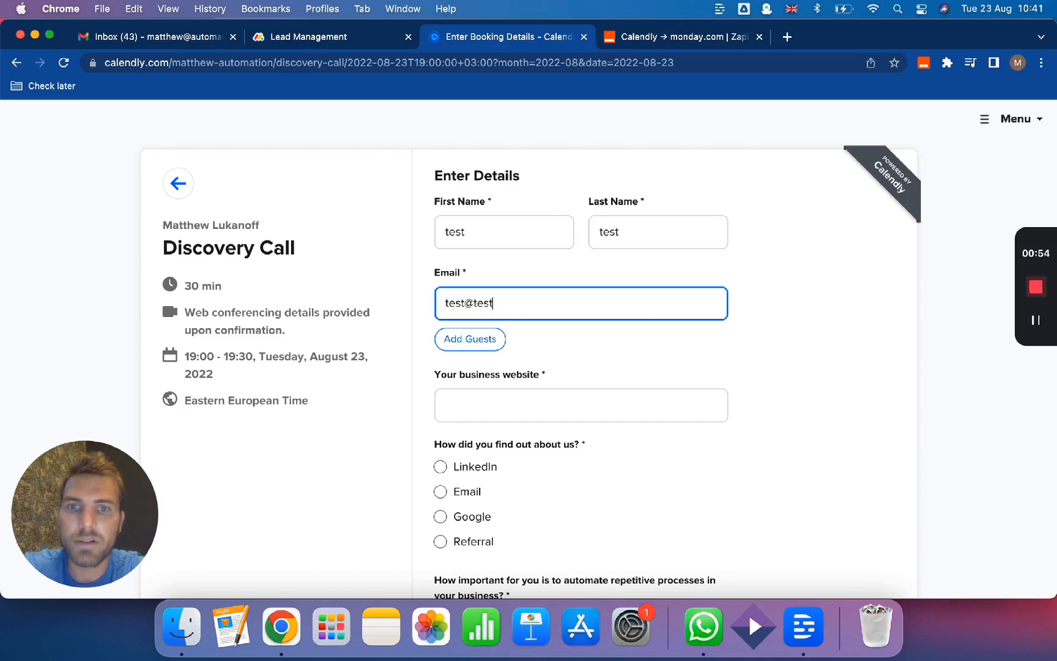
pyautogui.write('.com')
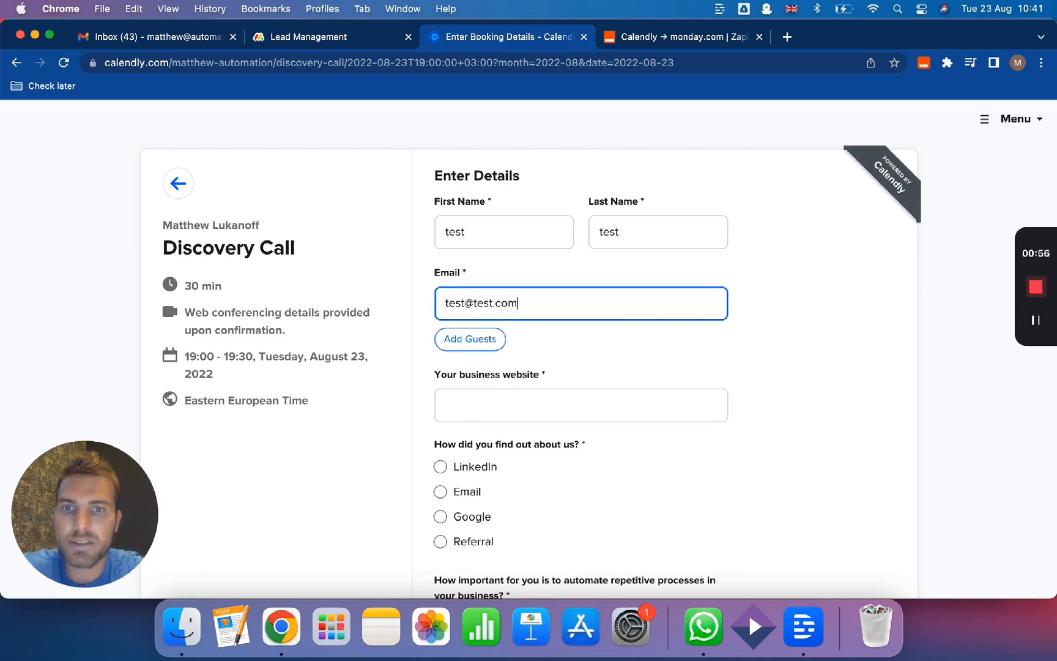
pyautogui.scroll(-3)
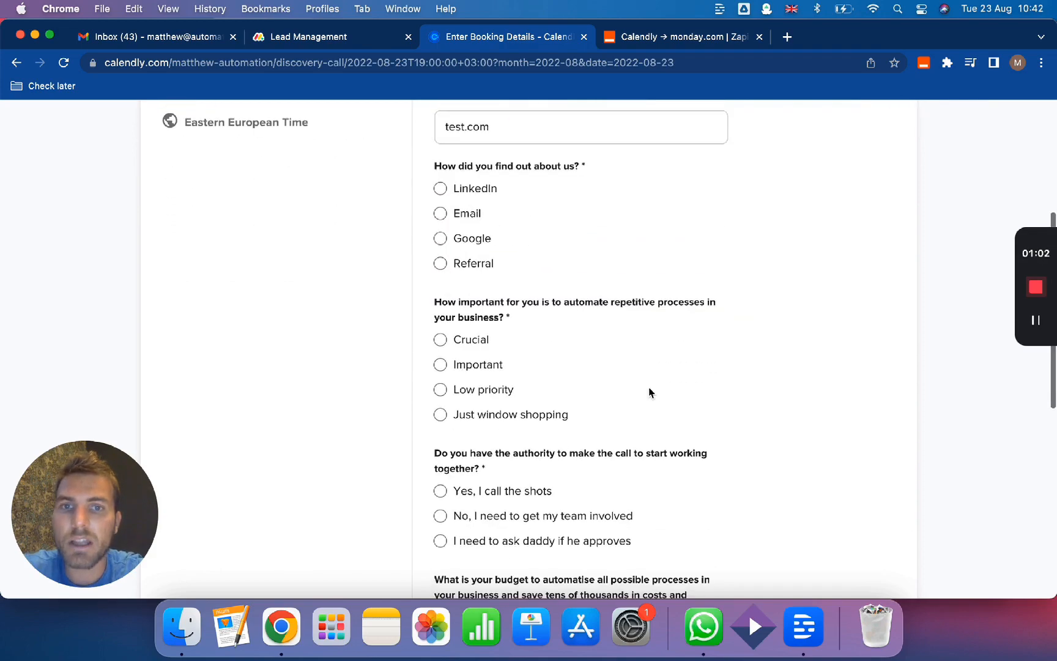
# Answer found via Email and rate automating processes as Low priority.
pyautogui.scroll(-3)
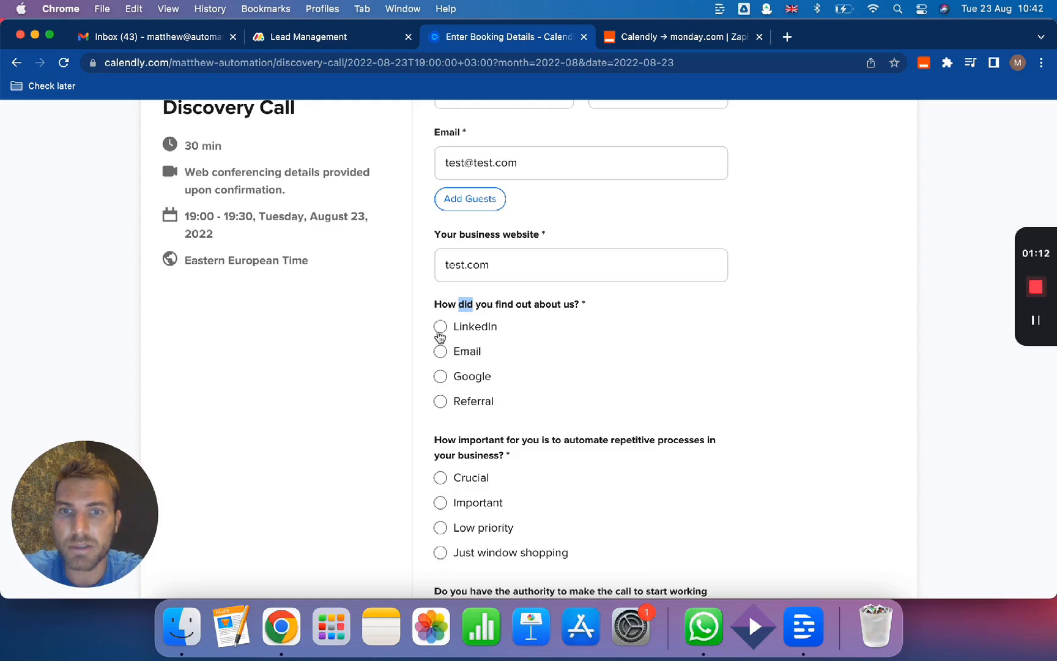
pyautogui.click(440, 351)
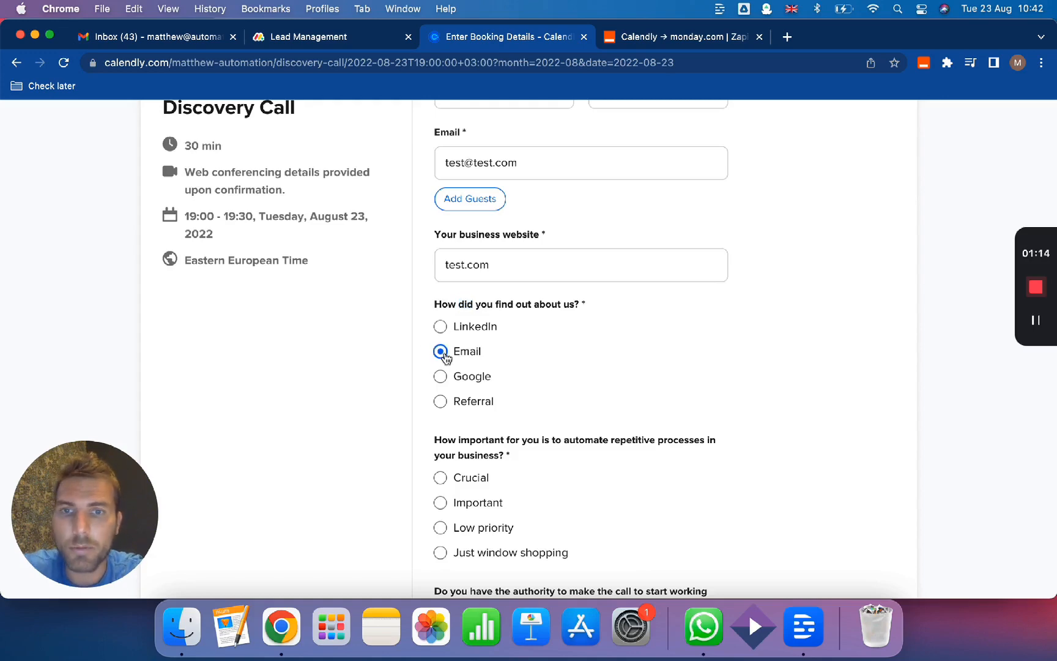
pyautogui.scroll(-3)
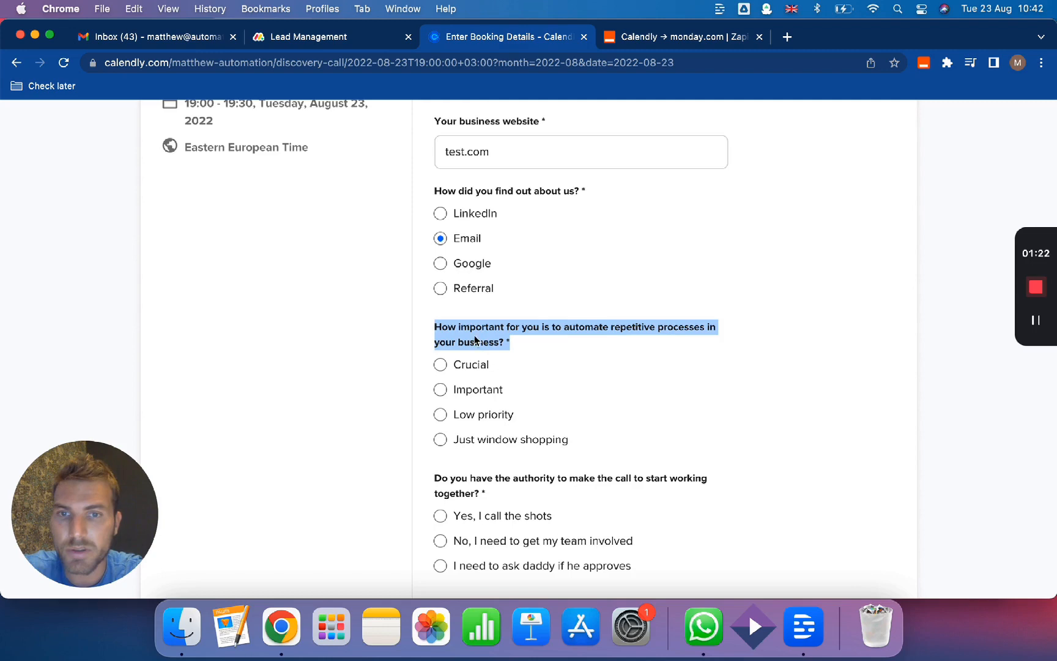
pyautogui.click(440, 414)
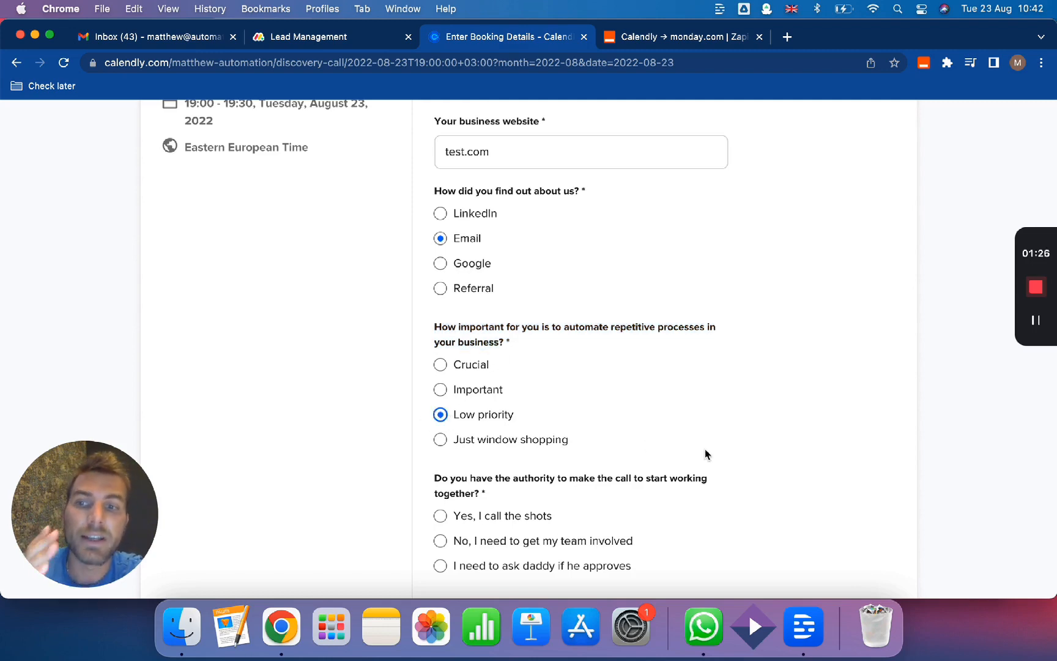
# Answer 'Yes, I call the shots' for the decision authority question.
pyautogui.scroll(-3)
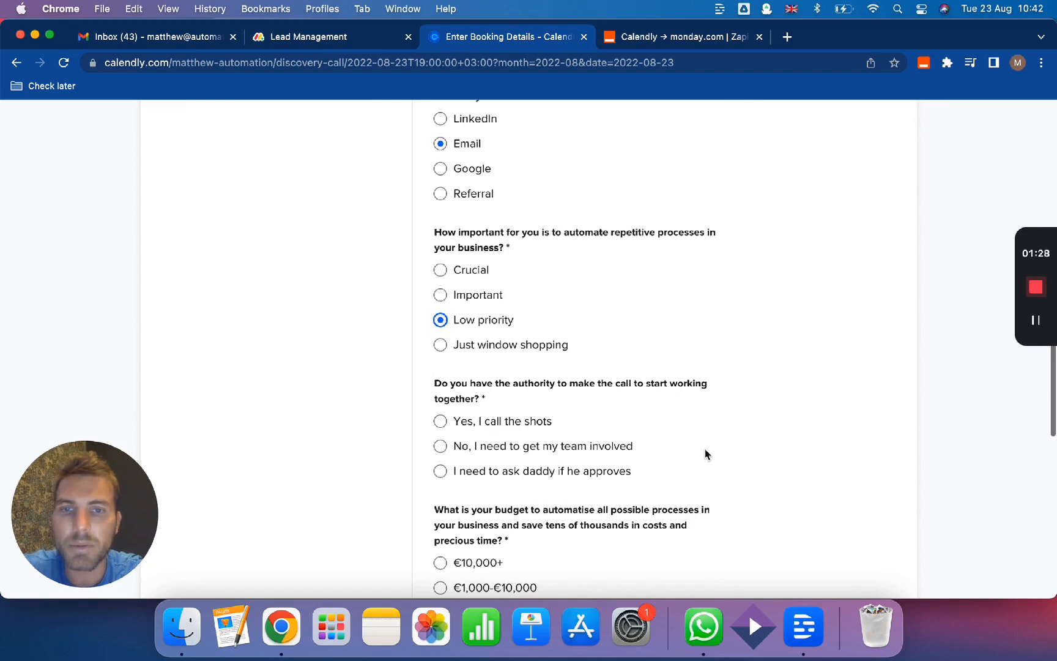
pyautogui.scroll(-3)
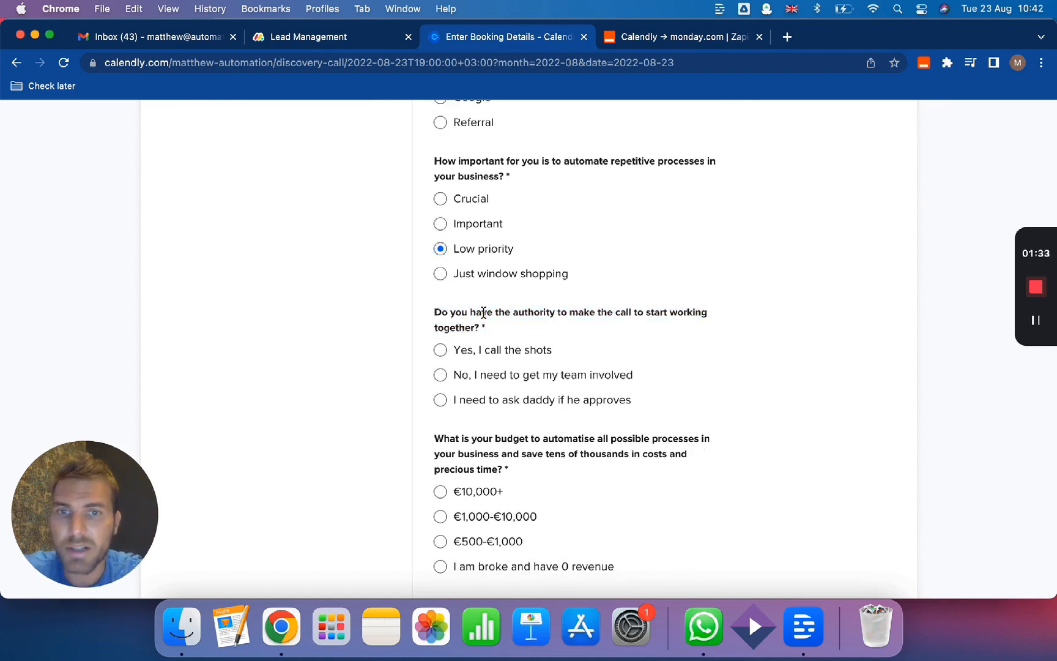
pyautogui.doubleClick(623, 312)
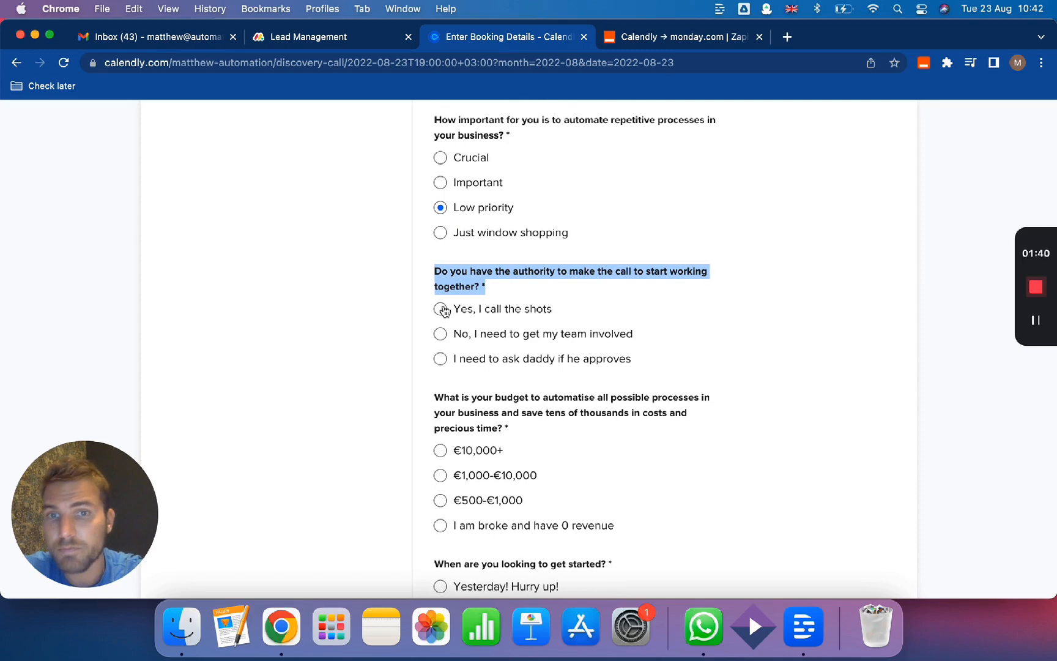
pyautogui.click(440, 308)
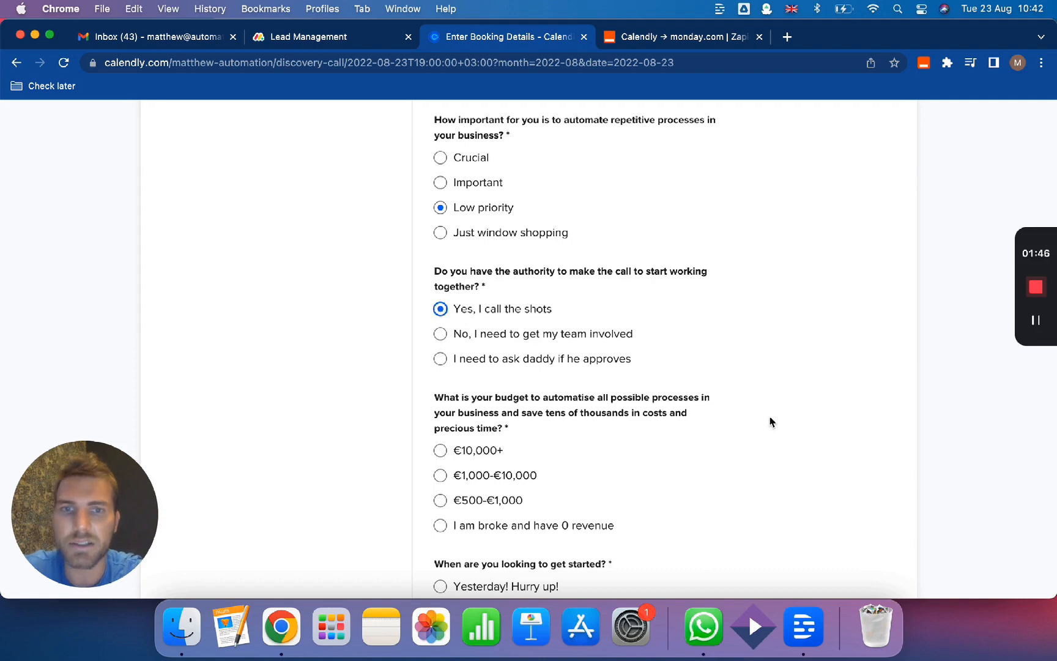
pyautogui.scroll(-3)
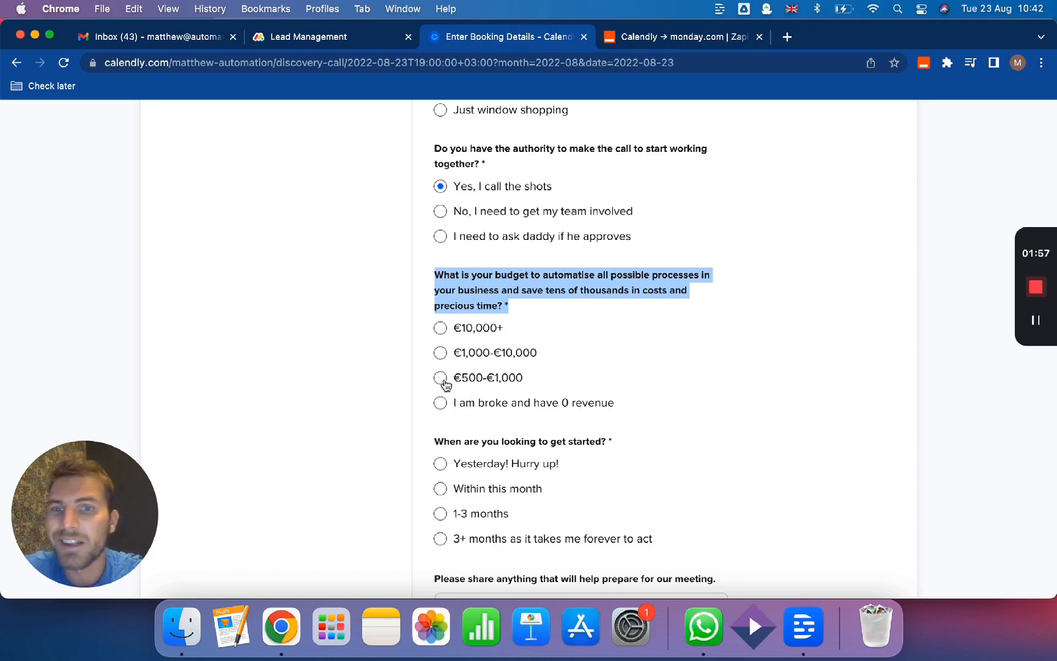
# Choose the €500-€1,000 budget and a 3+ months start time.
pyautogui.click(440, 378)
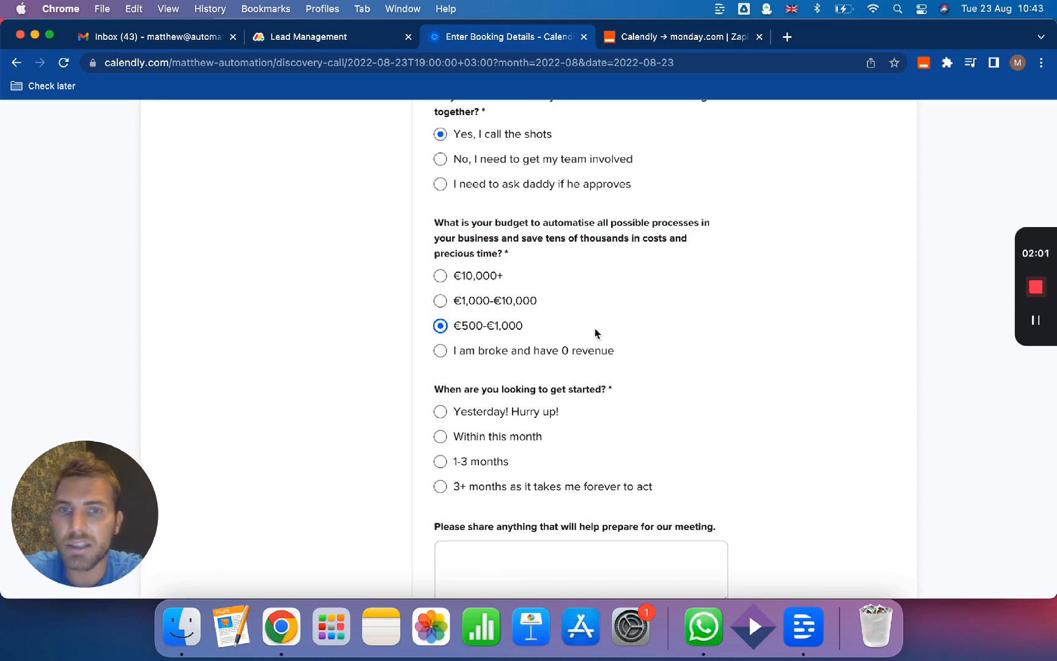
pyautogui.scroll(-3)
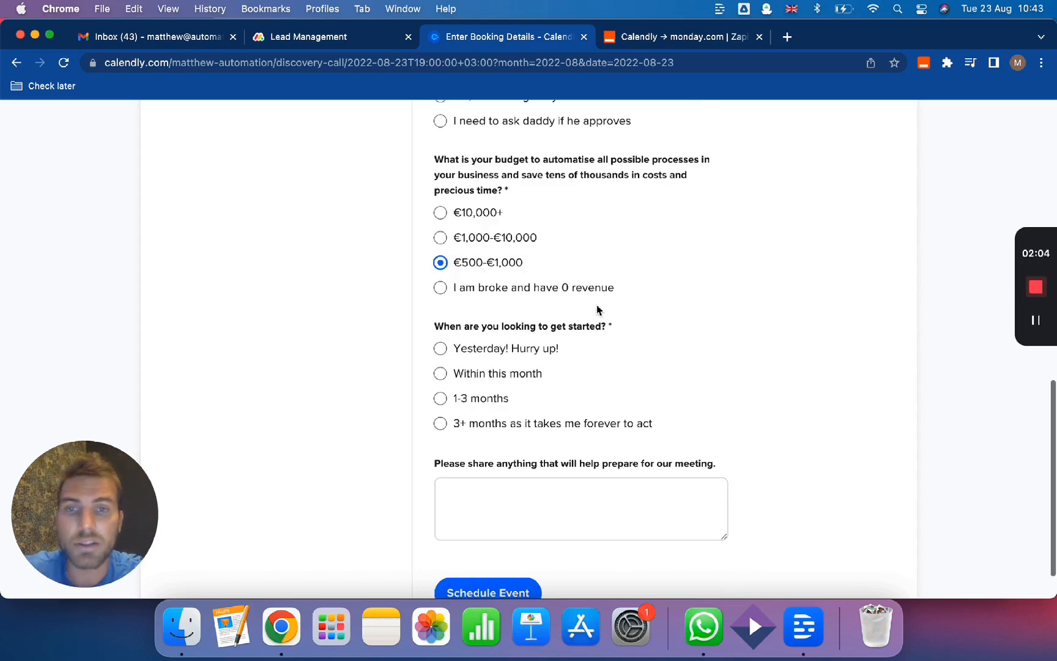
pyautogui.scroll(-3)
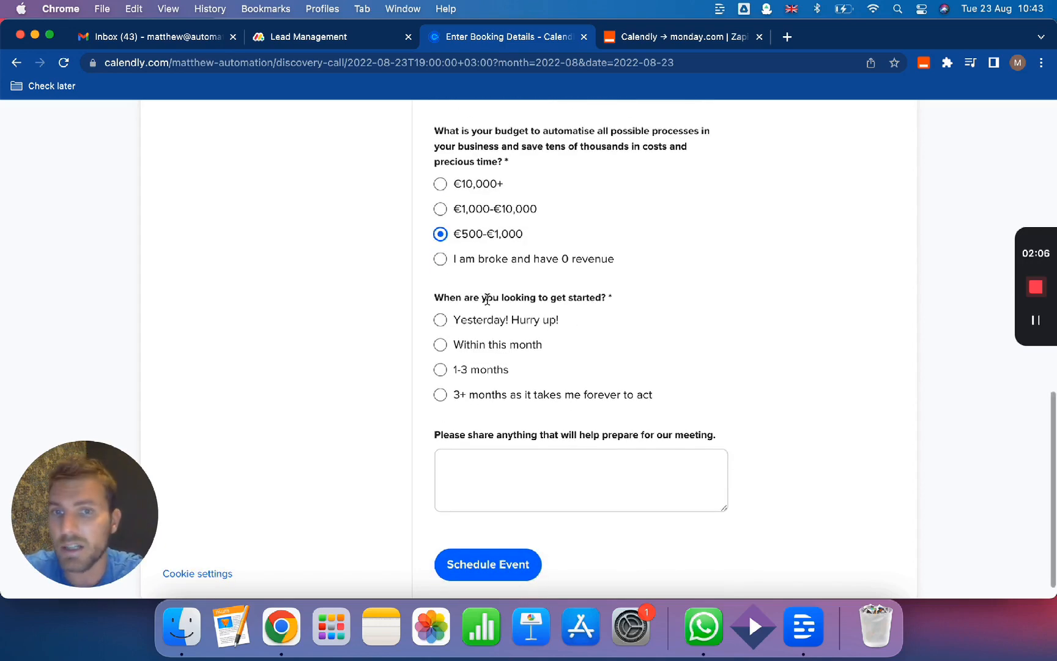
pyautogui.doubleClick(522, 297)
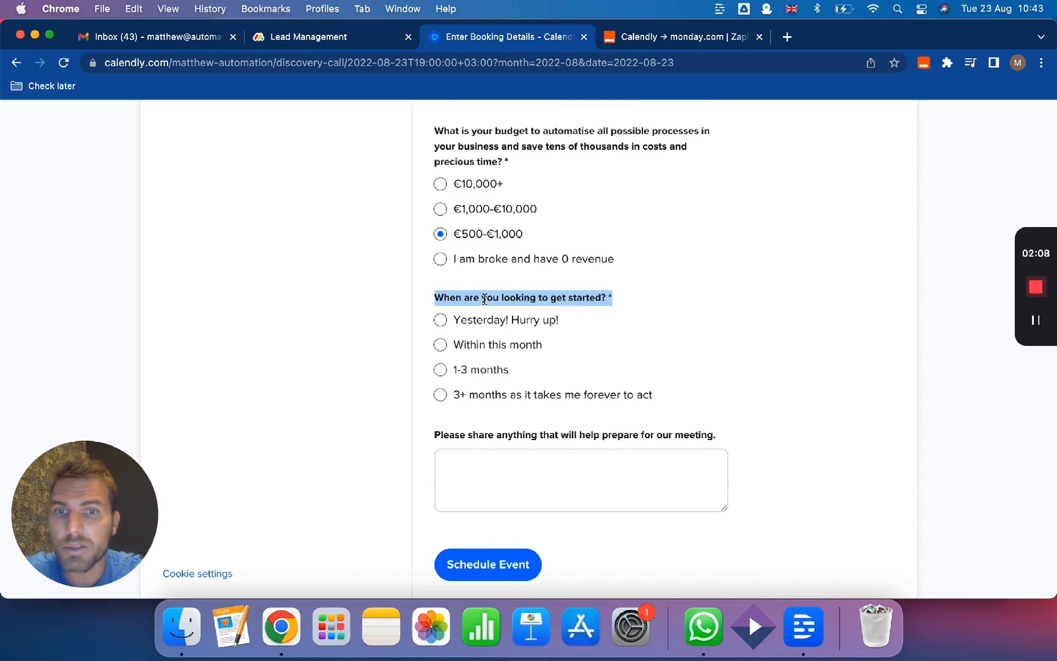
pyautogui.click(440, 319)
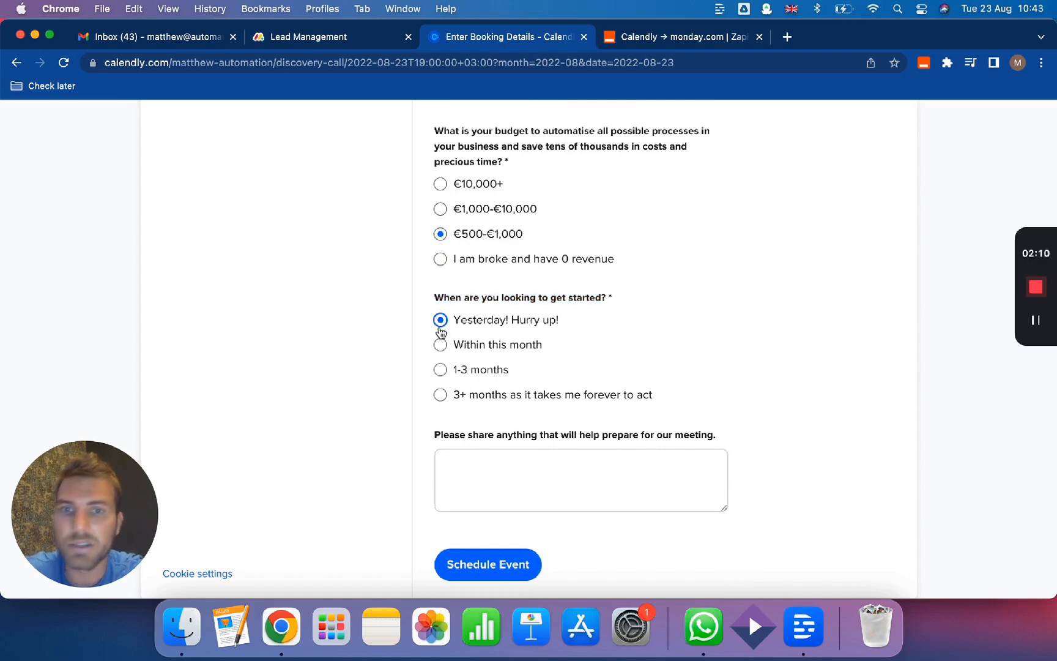
pyautogui.click(439, 393)
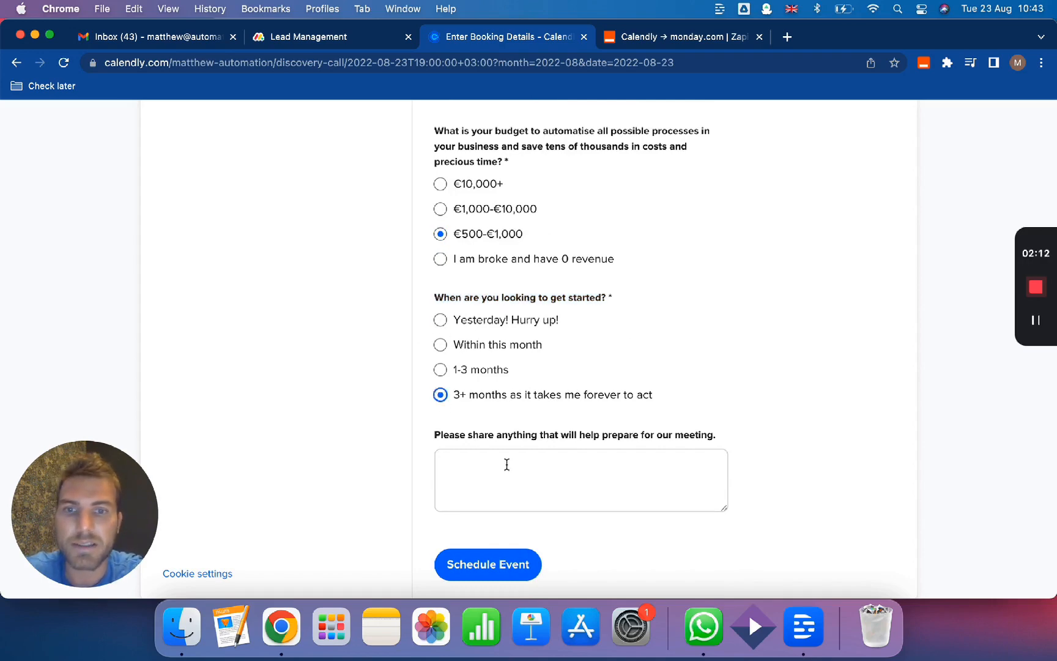
# Leave the preparation notes empty and schedule the event, reaching the confirmation.
pyautogui.click(580, 479)
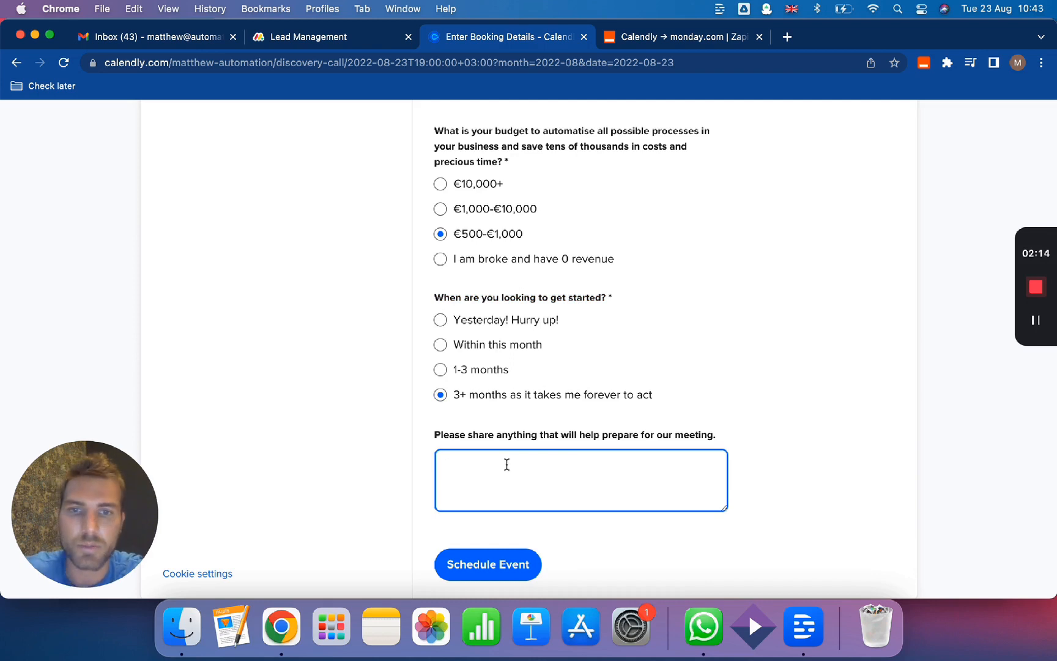
pyautogui.scroll(-3)
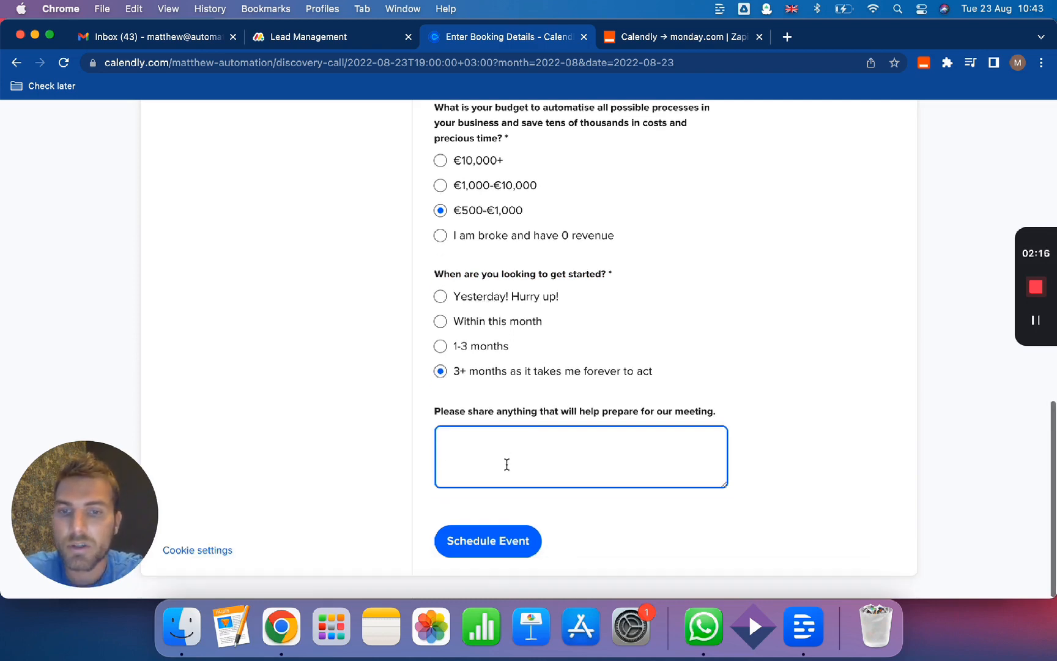
pyautogui.click(487, 541)
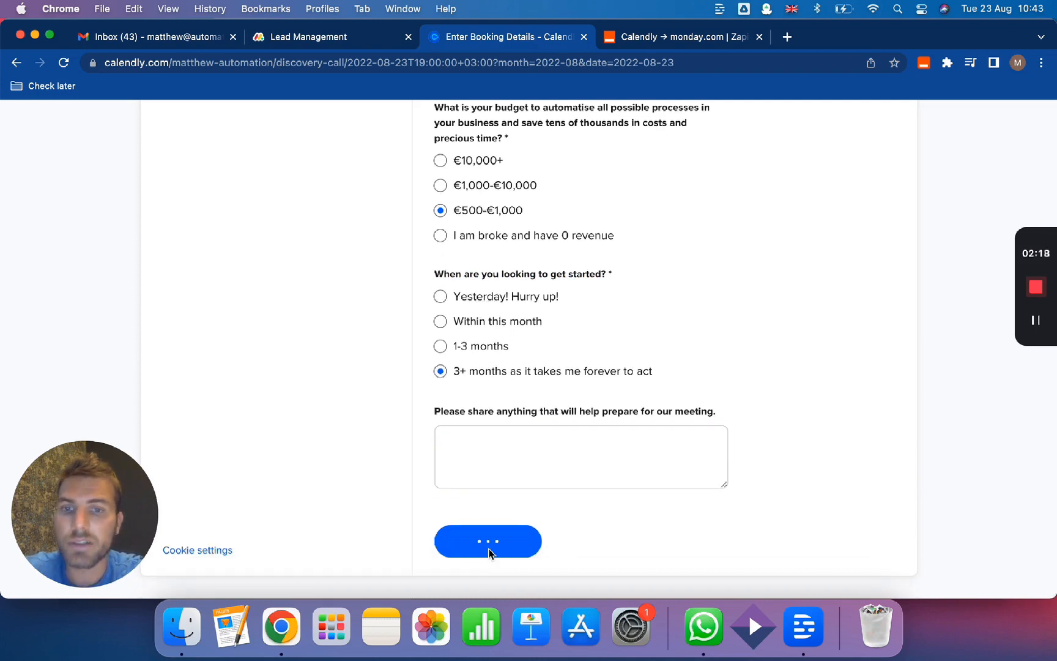
pyautogui.click(487, 541)
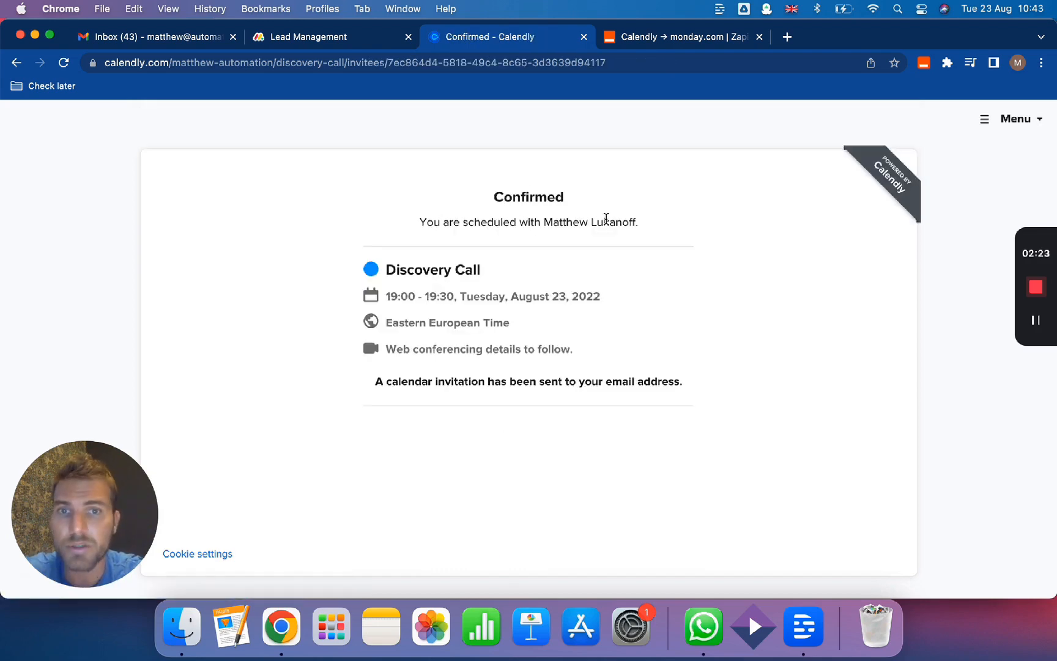
pyautogui.click(307, 37)
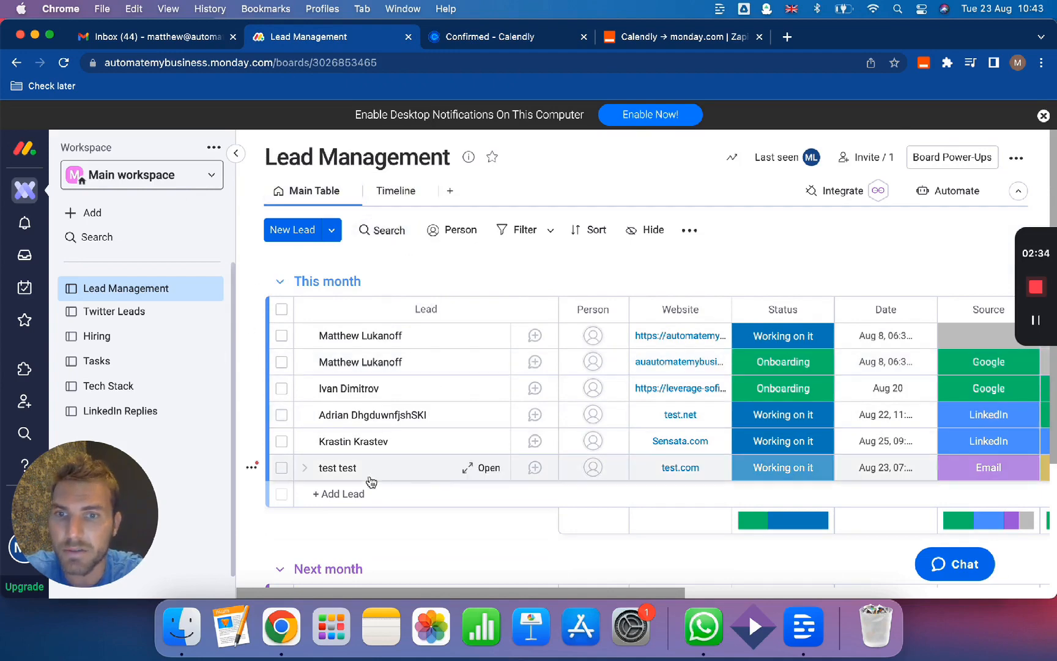
pyautogui.hscroll(3)
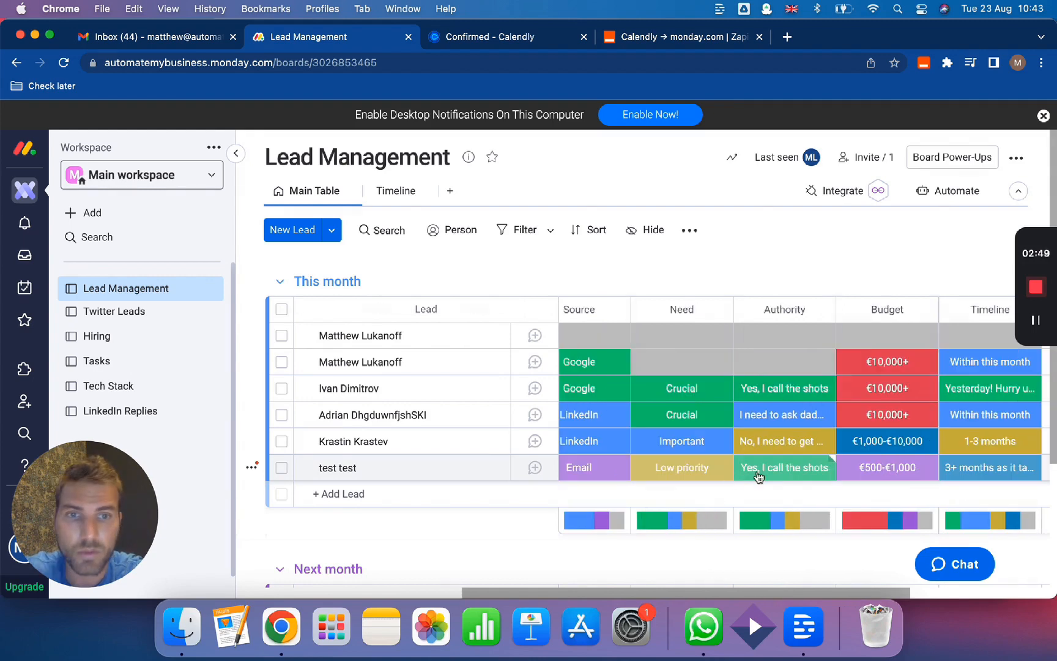
pyautogui.moveTo(802, 480)
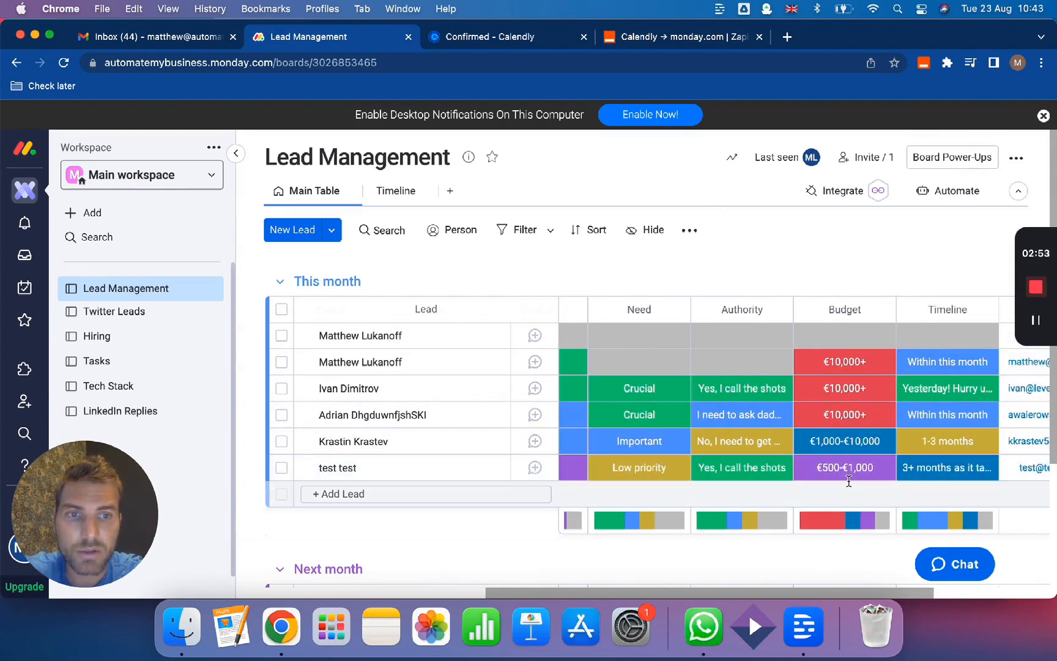
pyautogui.hscroll(3)
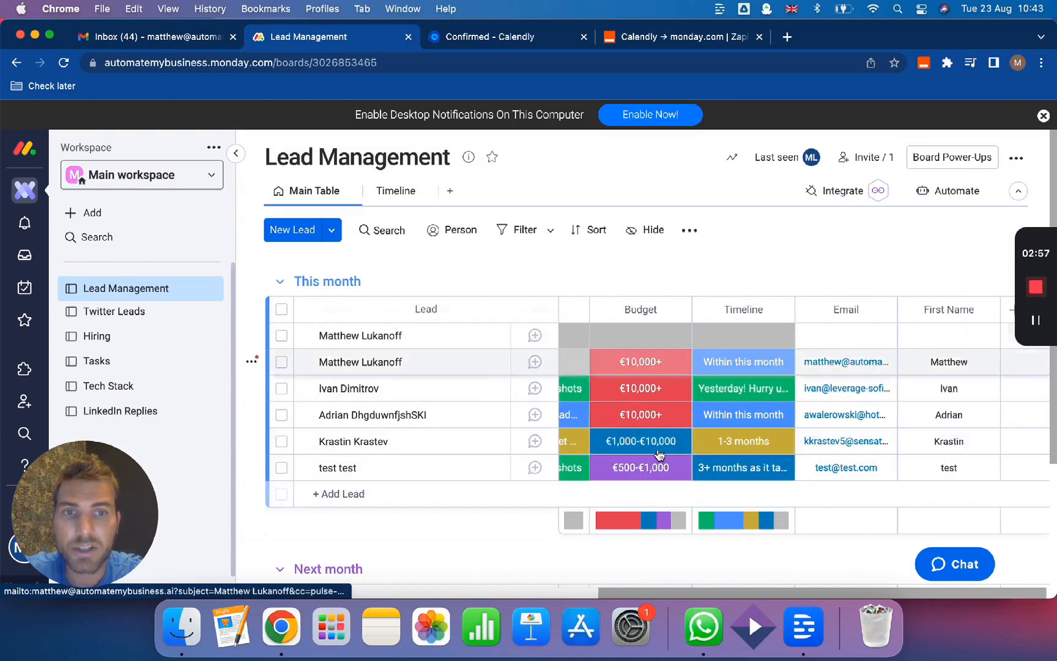
pyautogui.click(845, 414)
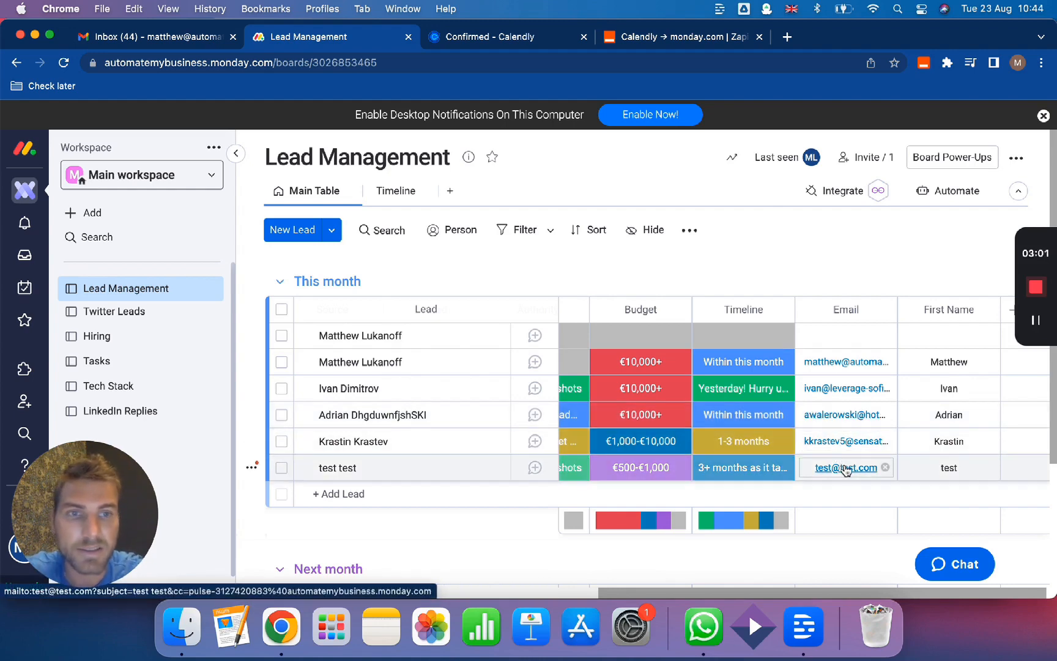
pyautogui.click(948, 468)
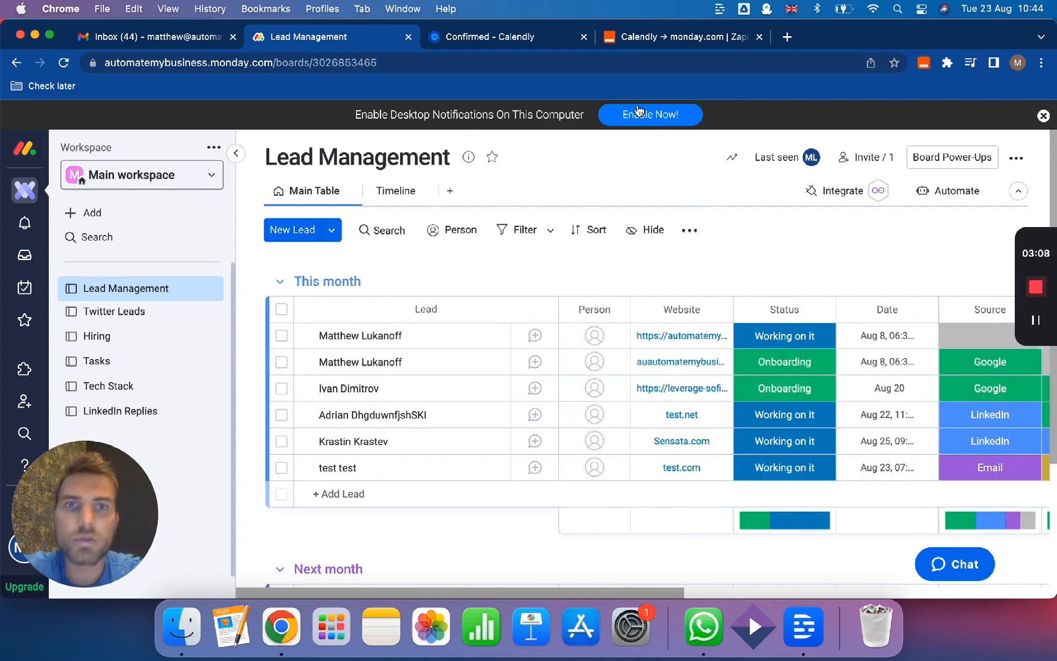
pyautogui.click(682, 37)
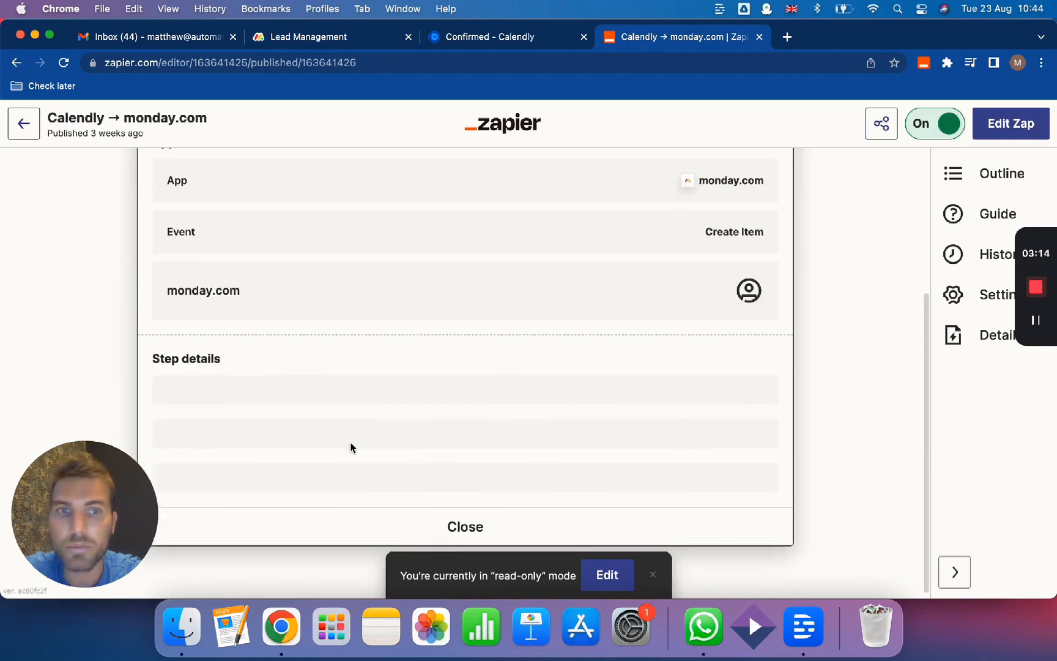
pyautogui.scroll(-3)
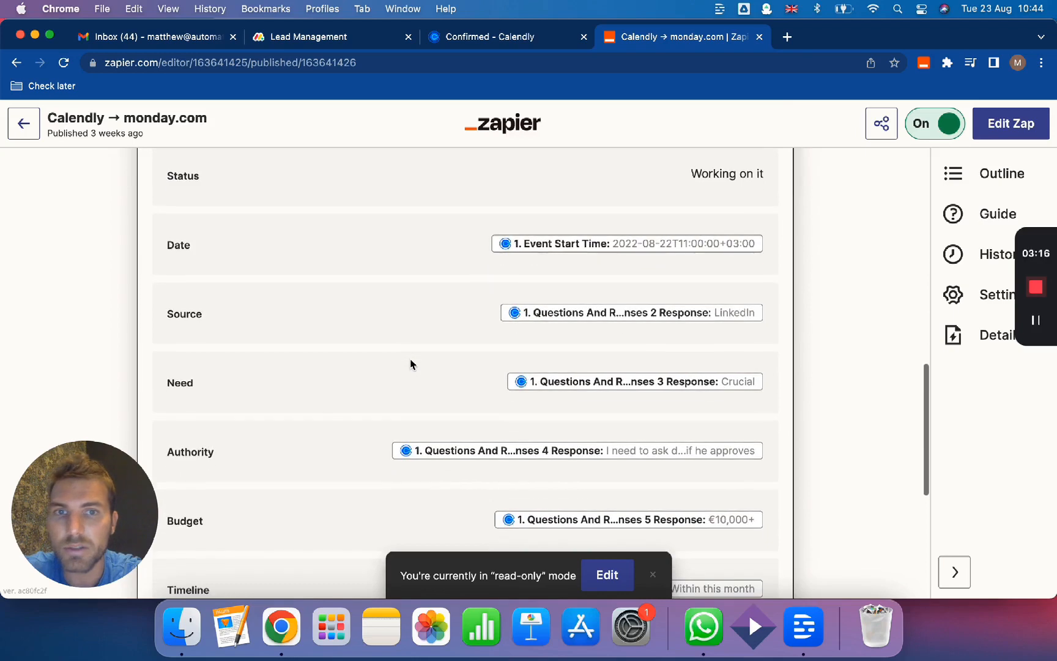